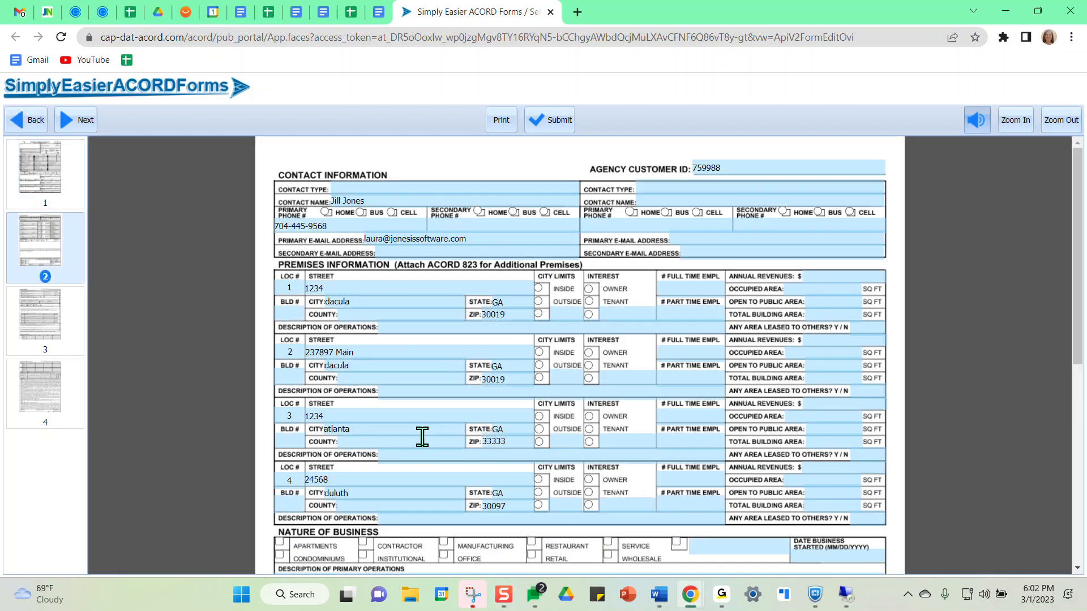
mouse_move(356, 399)
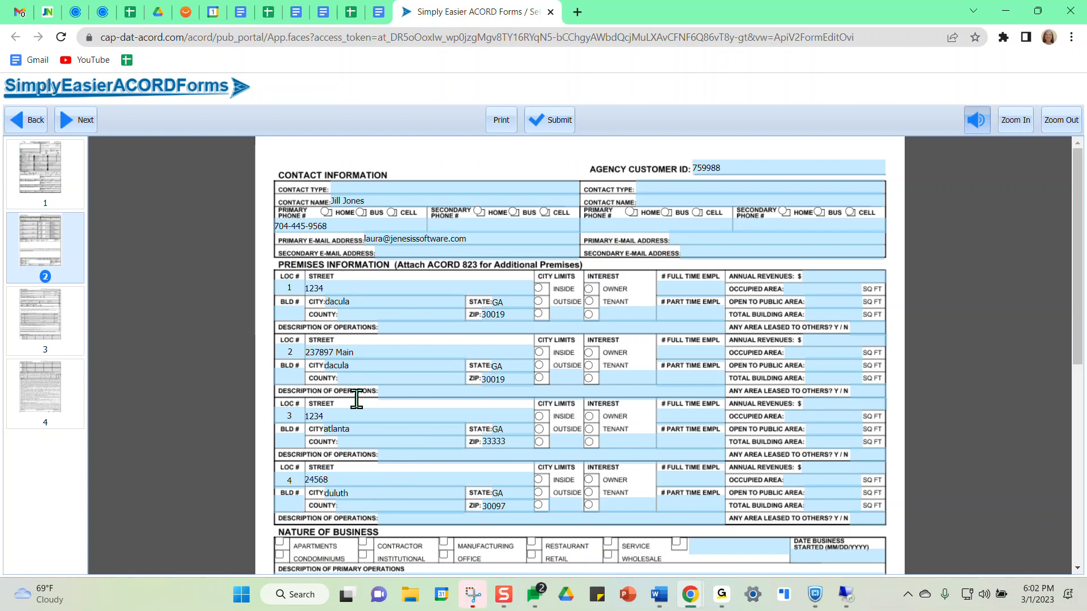
mouse_move(339, 288)
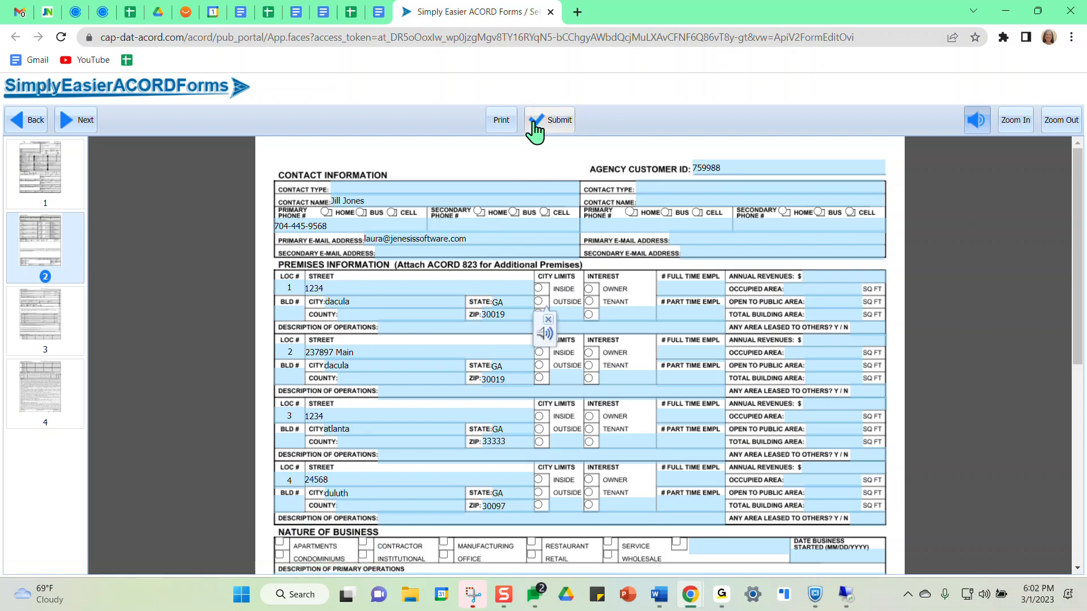
Submit the reviewed ACORD 125 premises page listing four locations
click(549, 120)
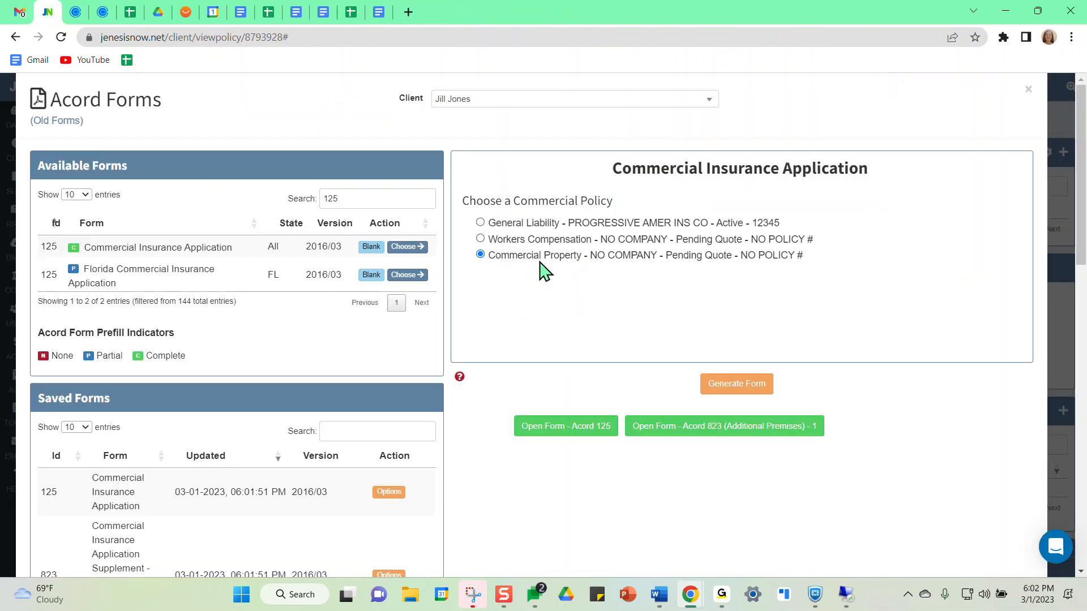
mouse_move(532, 289)
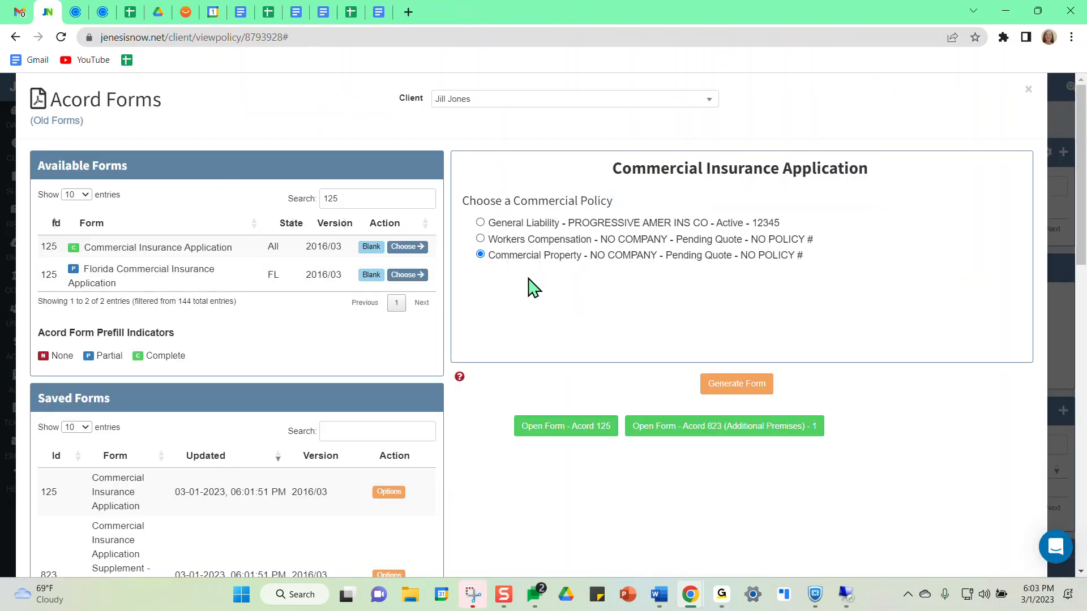
mouse_move(527, 313)
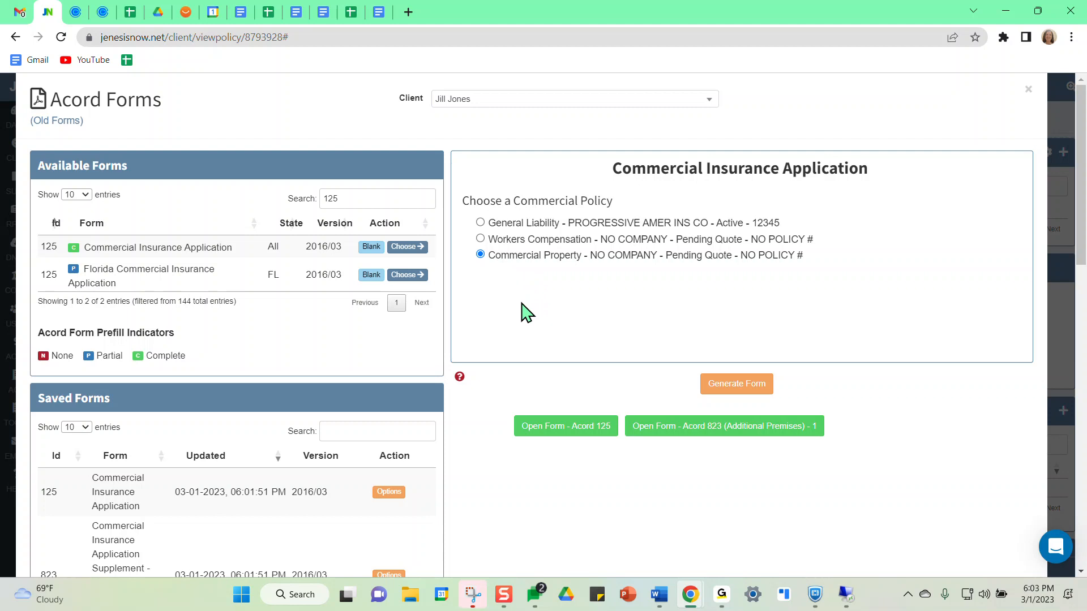
mouse_move(623, 202)
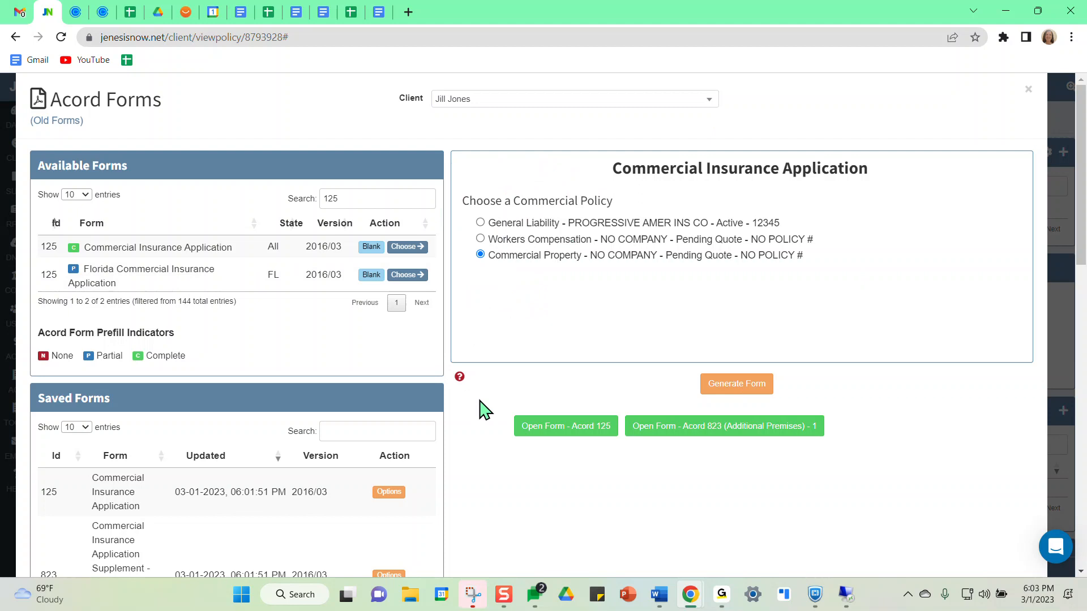
mouse_move(740, 577)
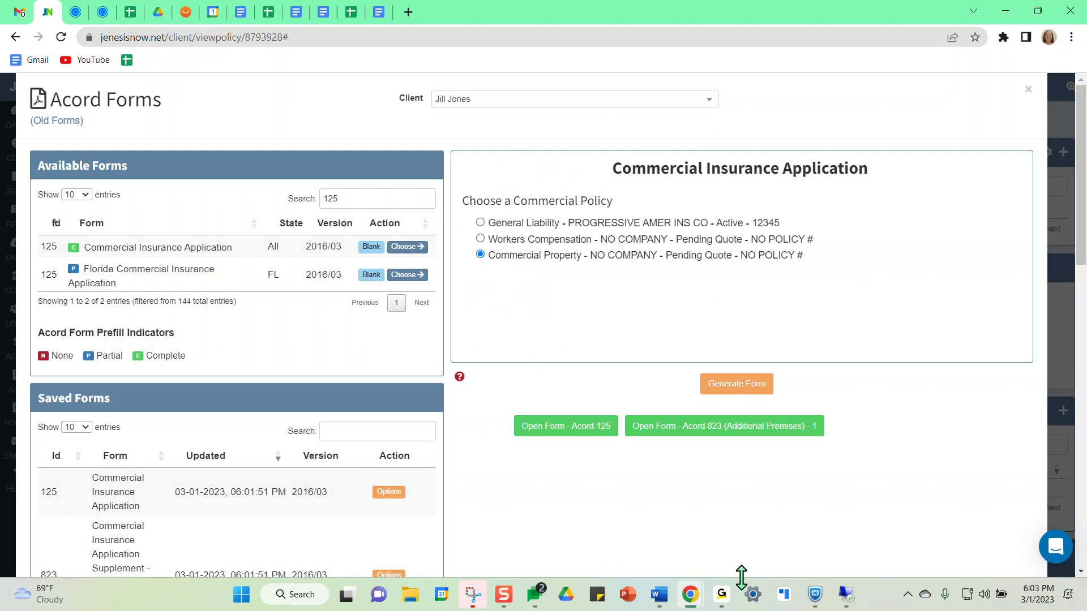
mouse_move(847, 462)
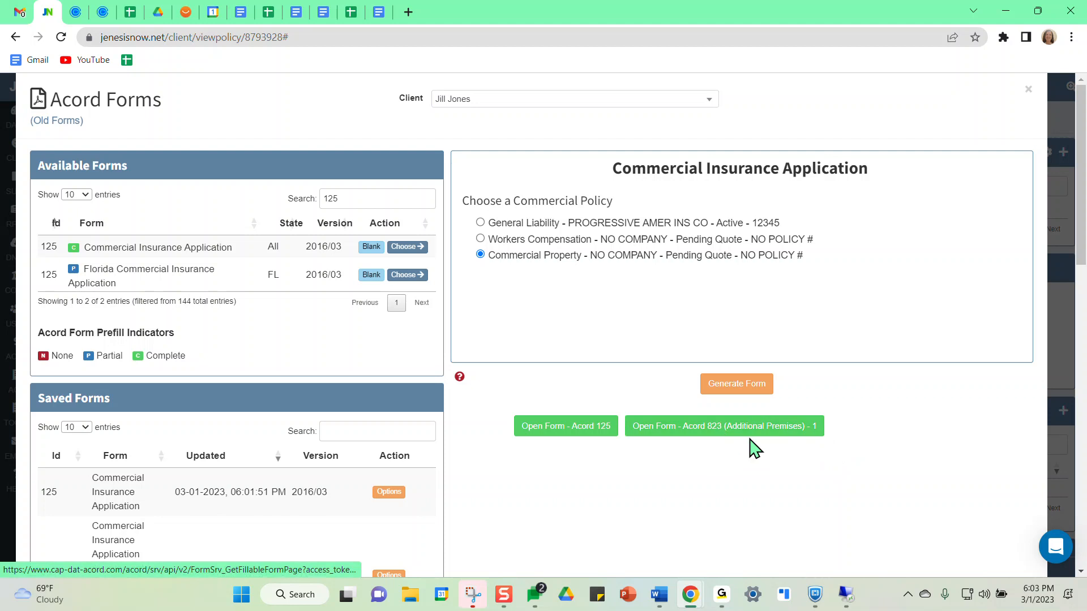
mouse_move(776, 436)
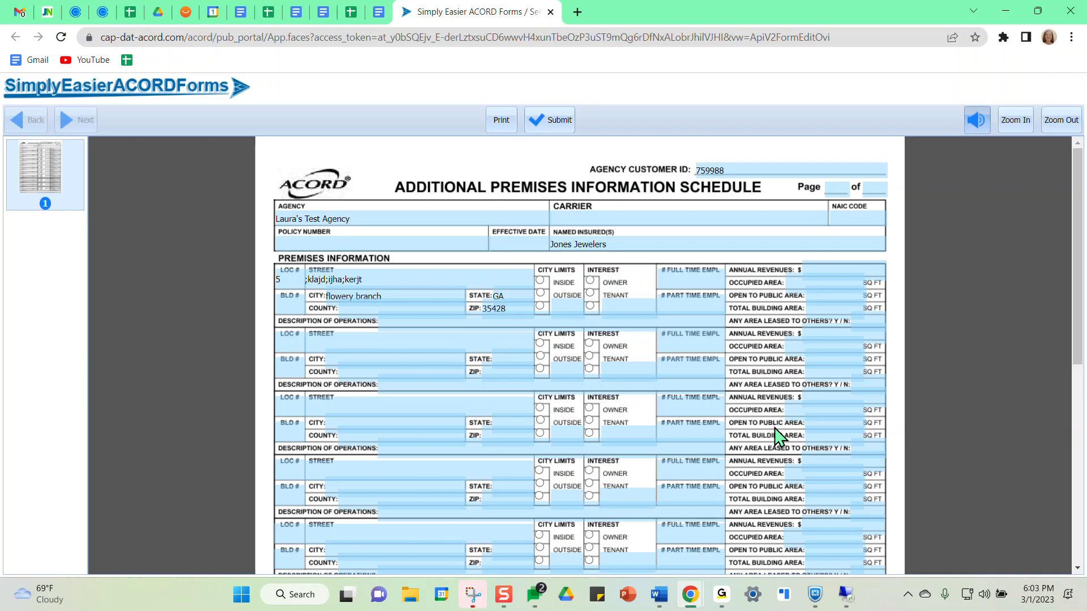
Review the ACORD 823 schedule with location 5 in Flowery Branch, GA to the bottom and submit it
scroll(down, 3)
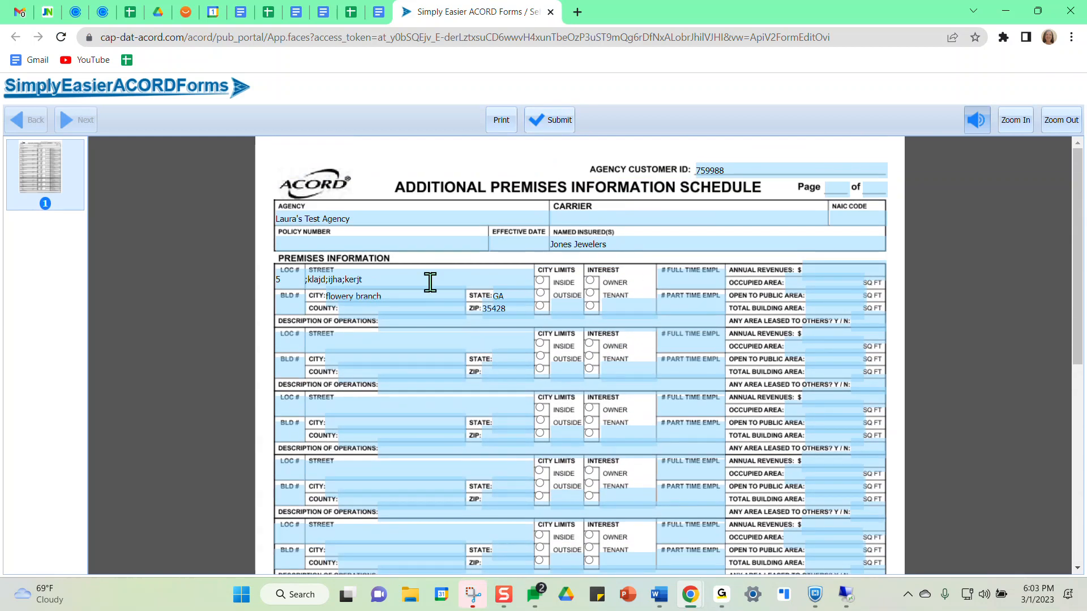
scroll(down, 3)
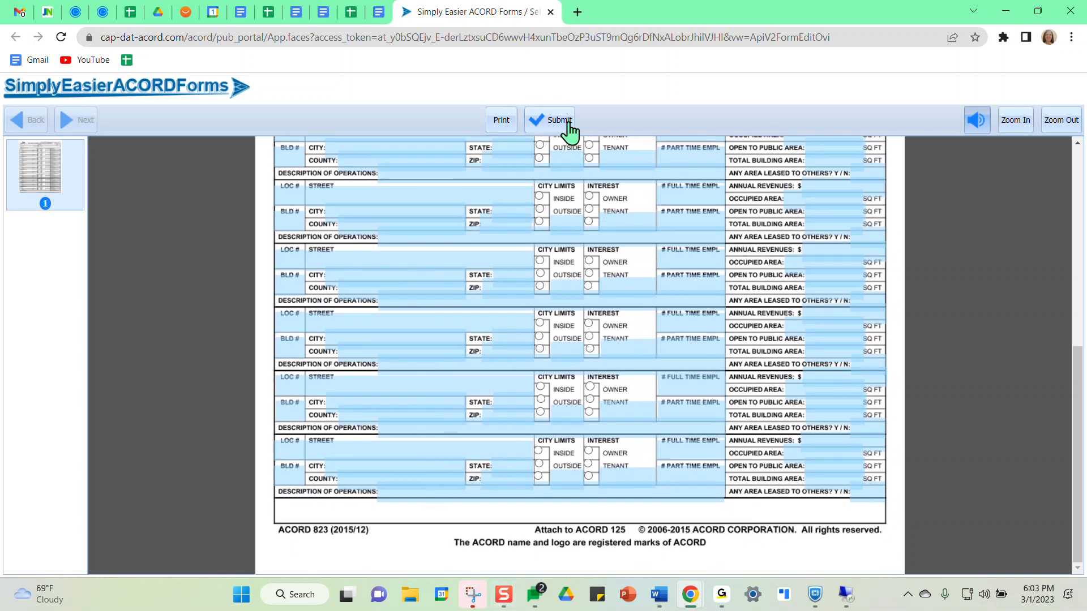
click(557, 120)
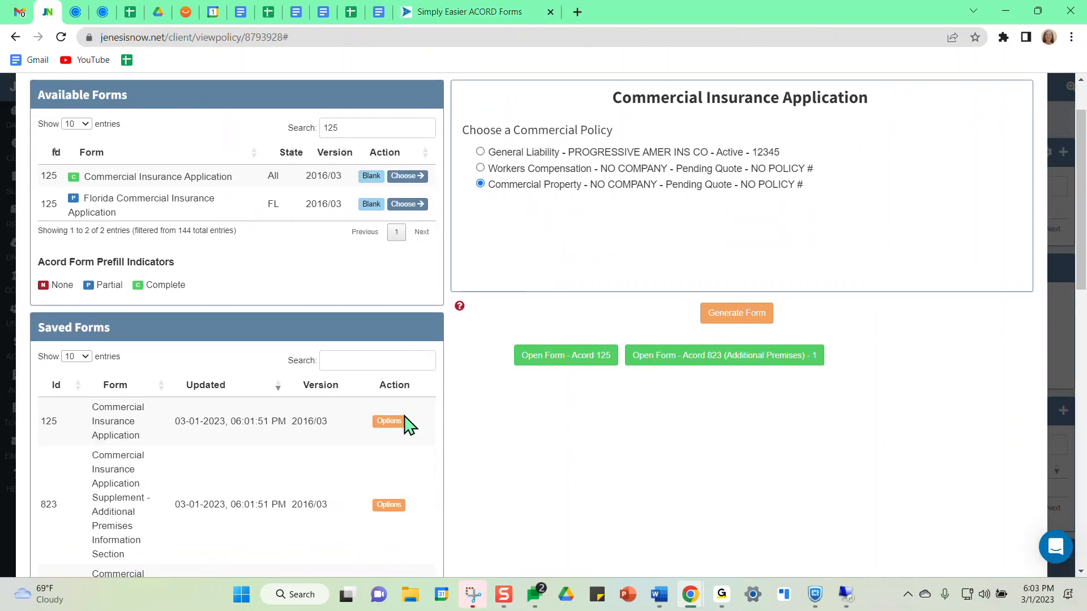
Scroll the Acord Forms window down to the Saved Forms table with the 125 and 823 entries
scroll(down, 3)
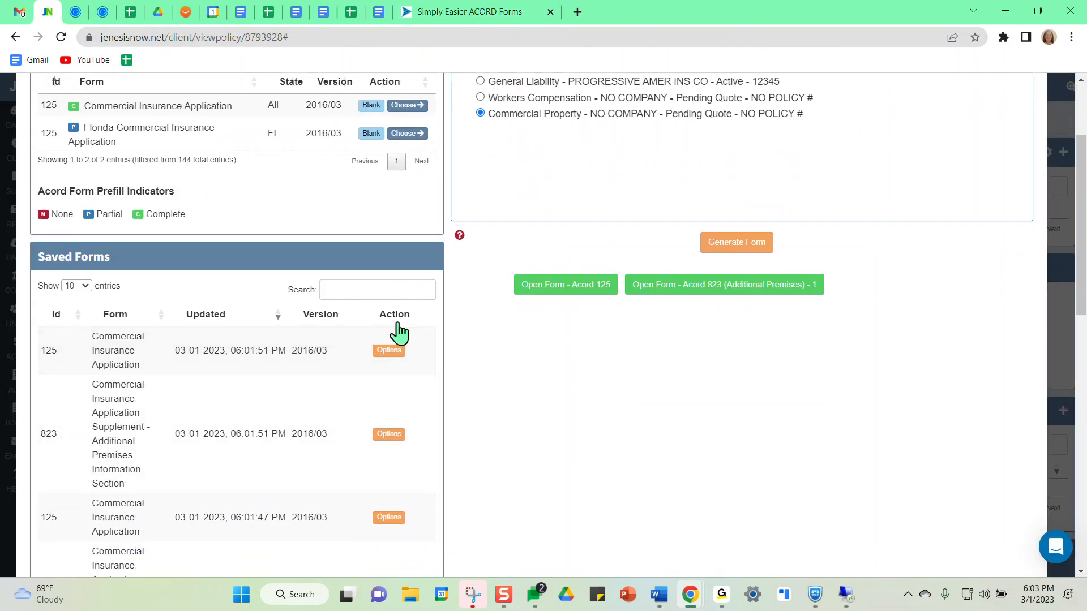
mouse_move(601, 434)
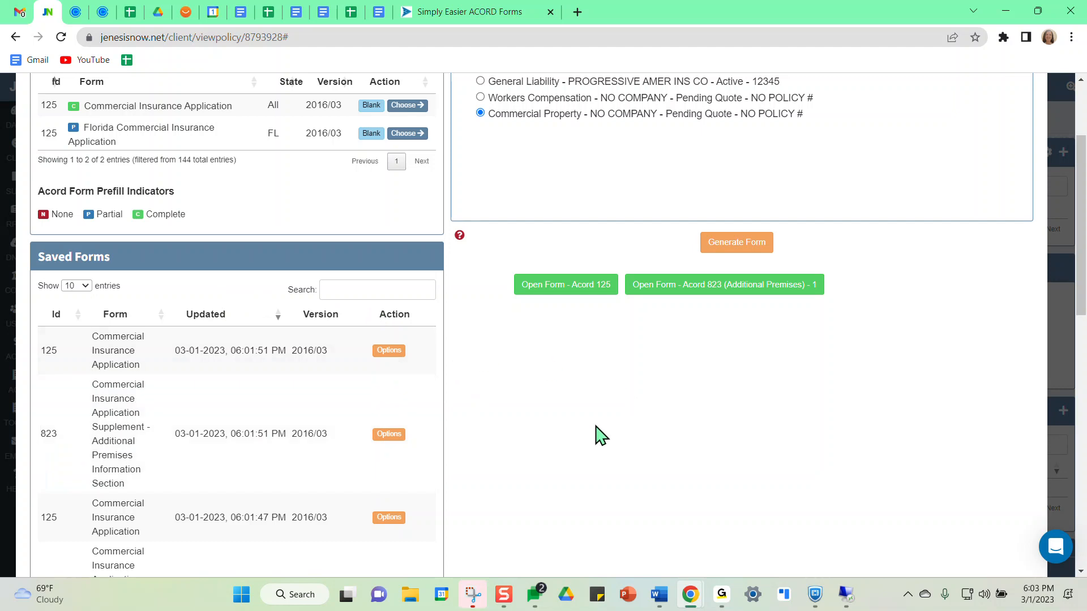
scroll(down, 3)
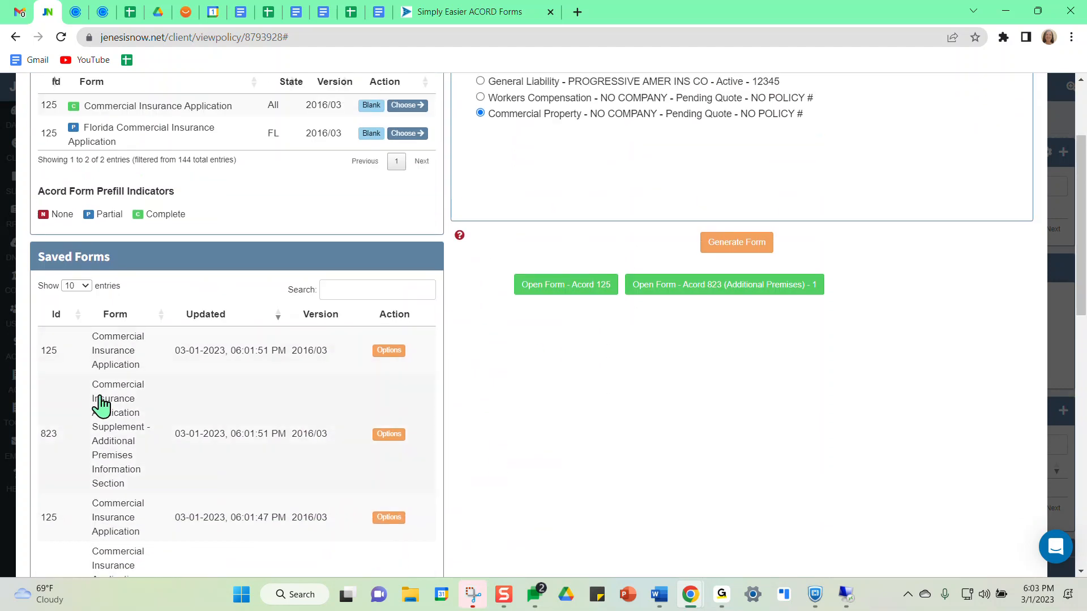
mouse_move(322, 346)
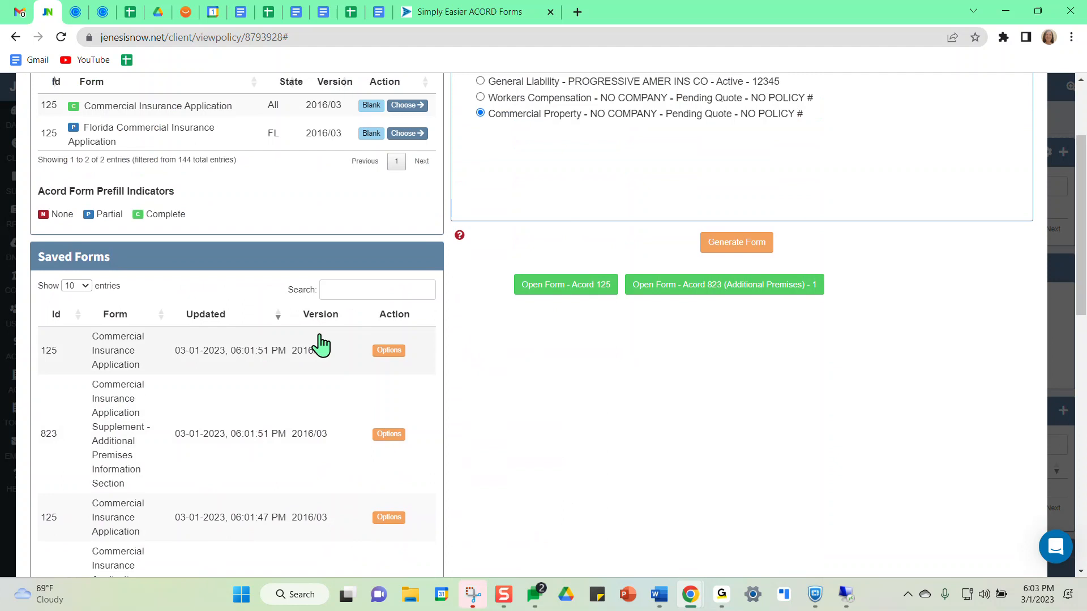